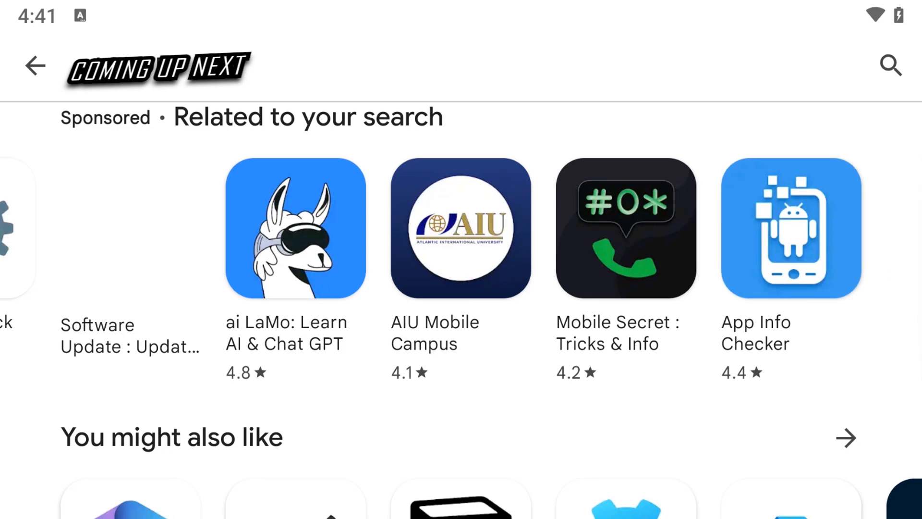
# Browse the Play Store results for ACODE to the Acode - code editor listing by Foxdebug at R 68.99
pyautogui.scroll(-3)
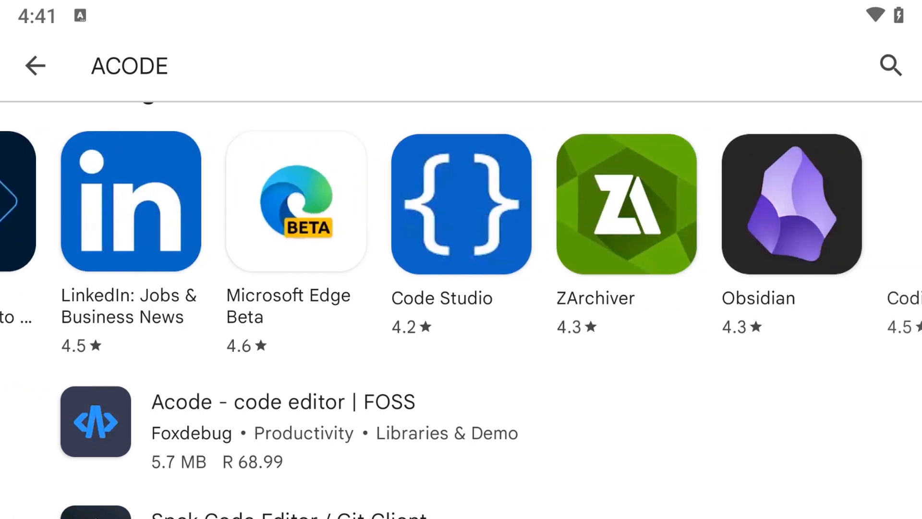
pyautogui.hscroll(-3)
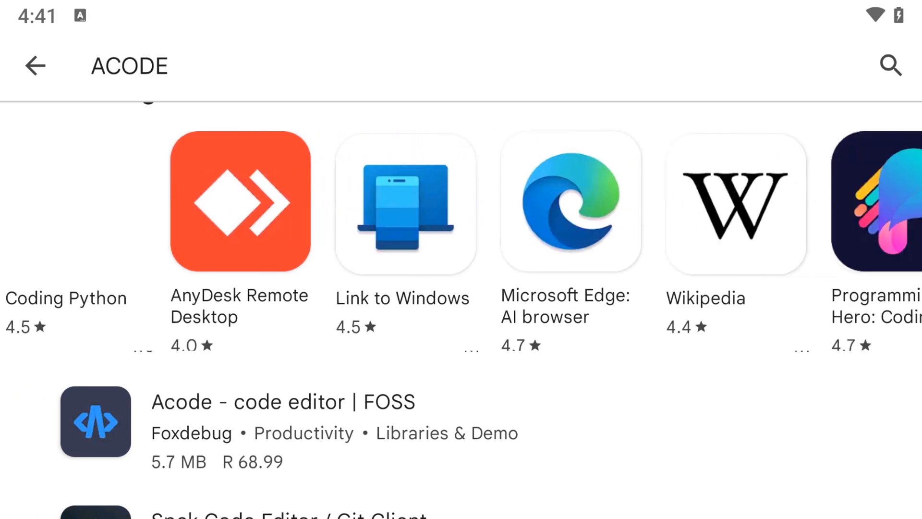
pyautogui.hscroll(-3)
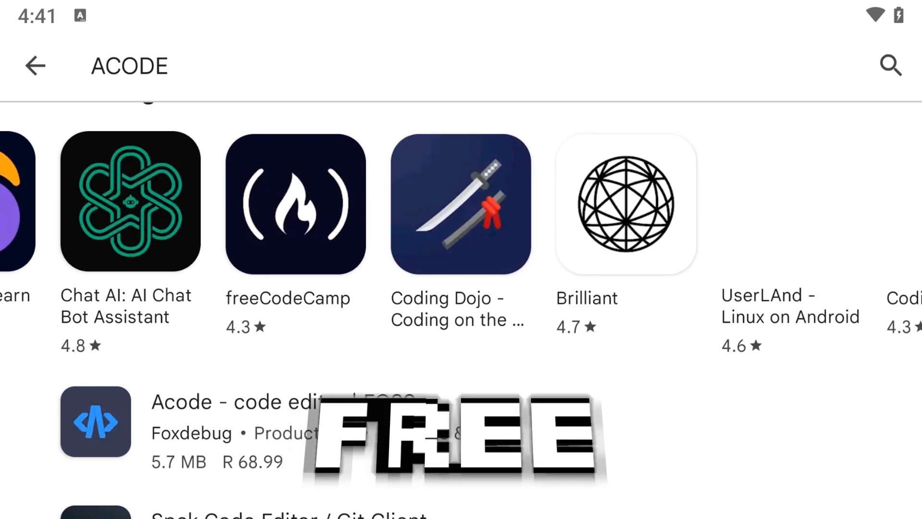
pyautogui.click(295, 203)
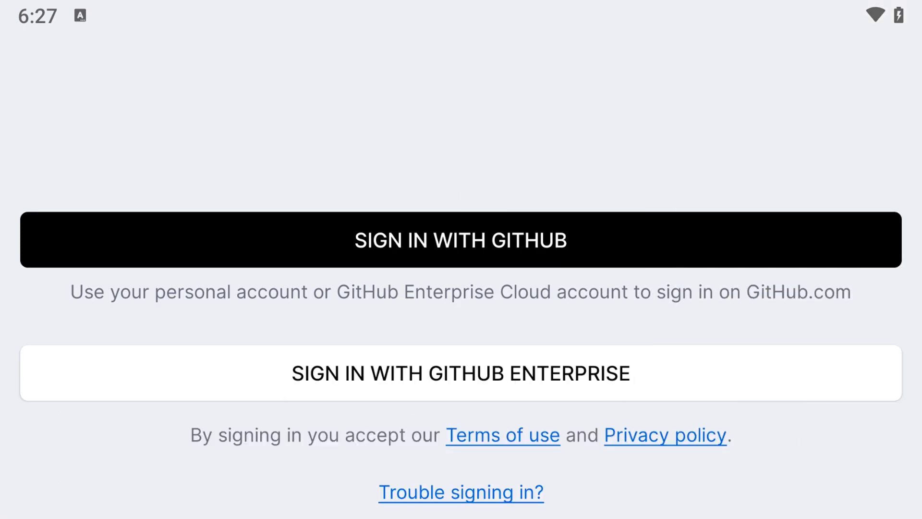
# Go to github.com from the sign-in screen and scroll its mobile app inbox and issue previews
pyautogui.click(460, 239)
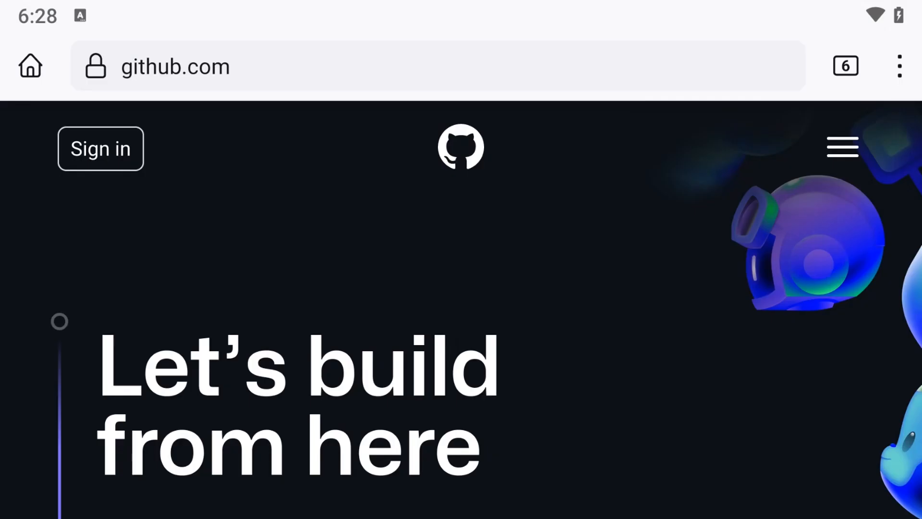
pyautogui.scroll(-3)
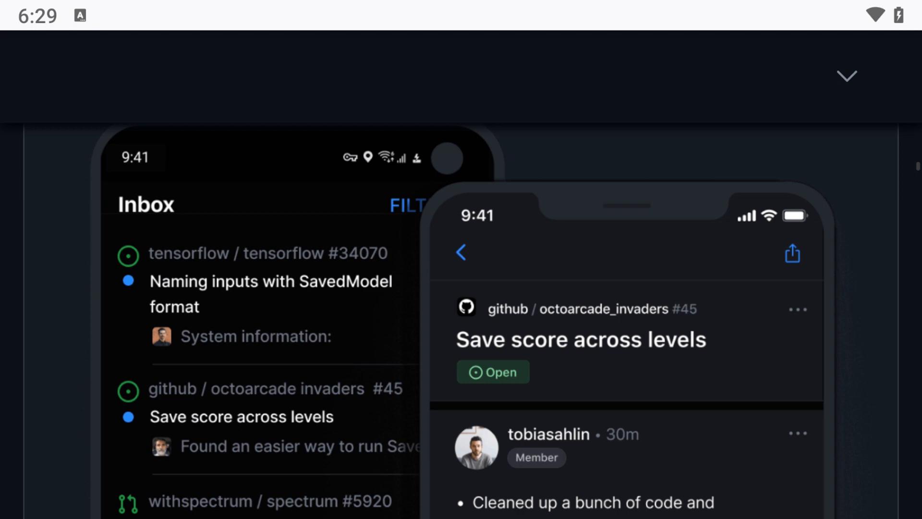
pyautogui.scroll(-3)
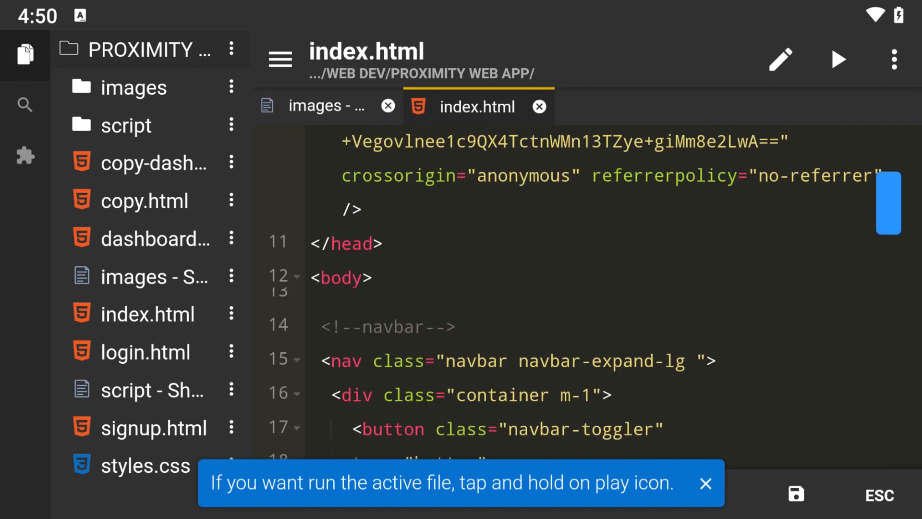
# Bring up login.html beside index.html in Acode and review its password form markup
pyautogui.scroll(-3)
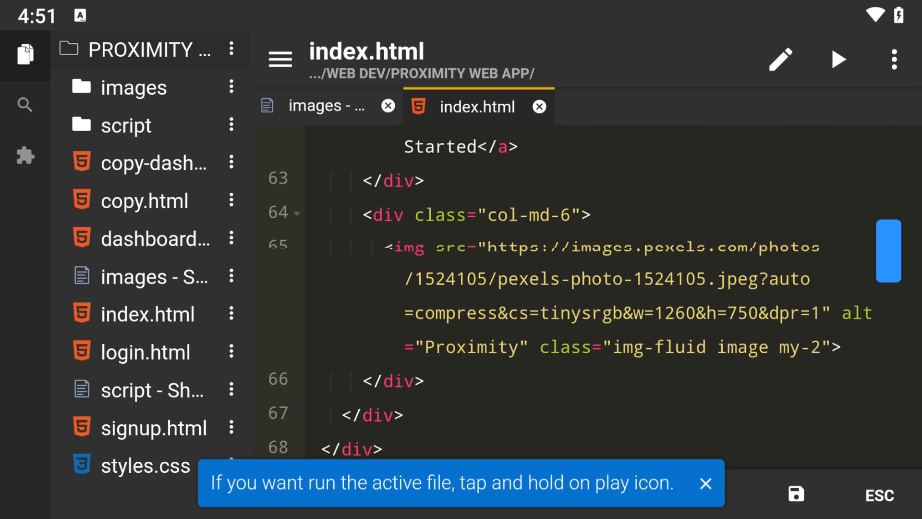
pyautogui.click(145, 352)
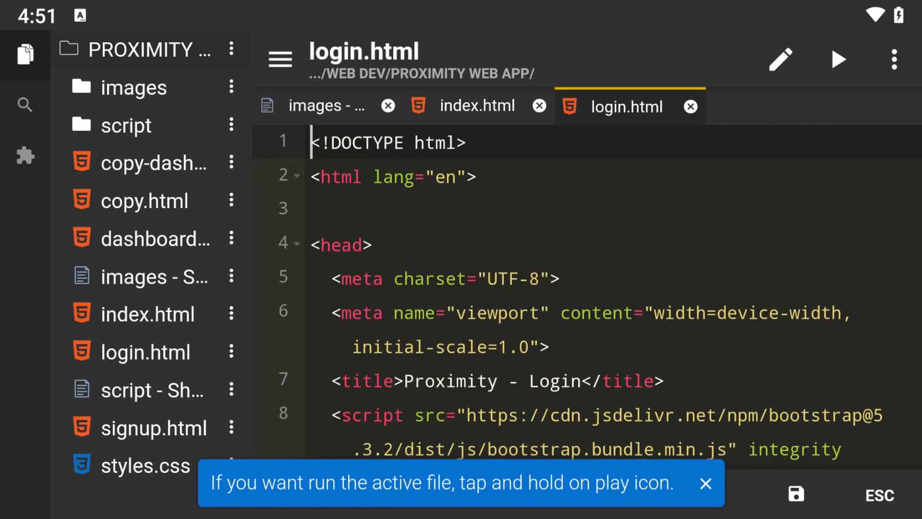
pyautogui.scroll(-3)
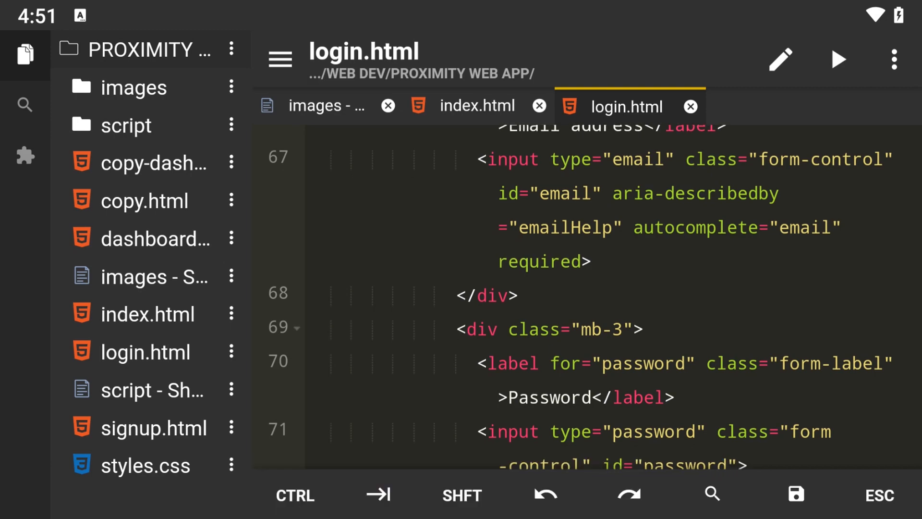
pyautogui.click(837, 58)
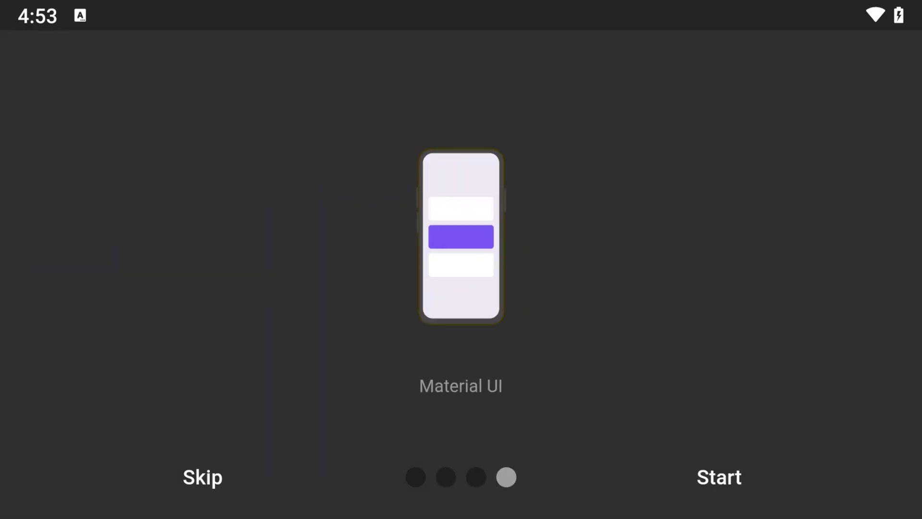
# Finish HTML Creator's introduction and pick the Canvas Animation Loop demo from the list
pyautogui.click(718, 477)
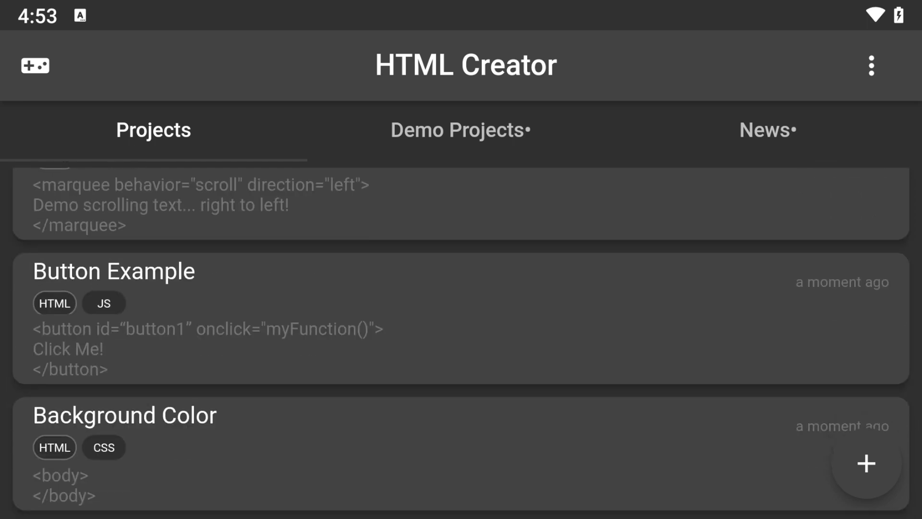
pyautogui.click(460, 129)
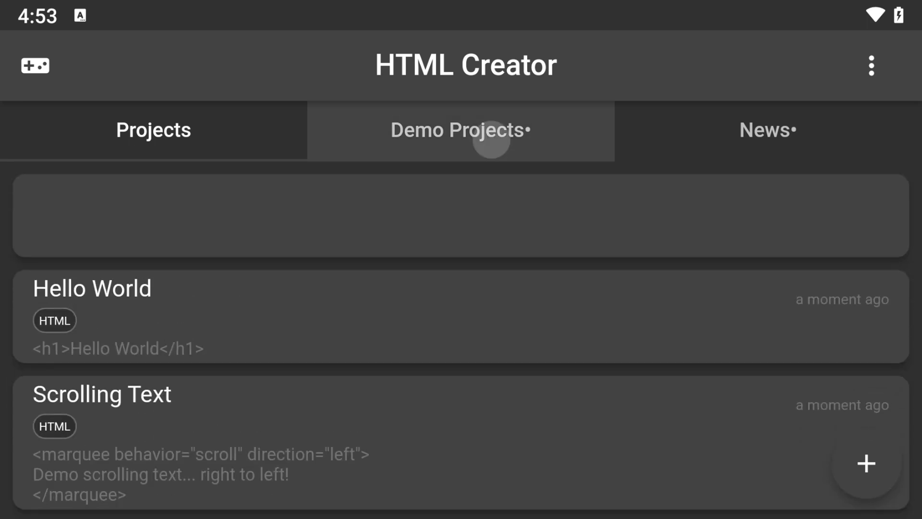
pyautogui.click(460, 130)
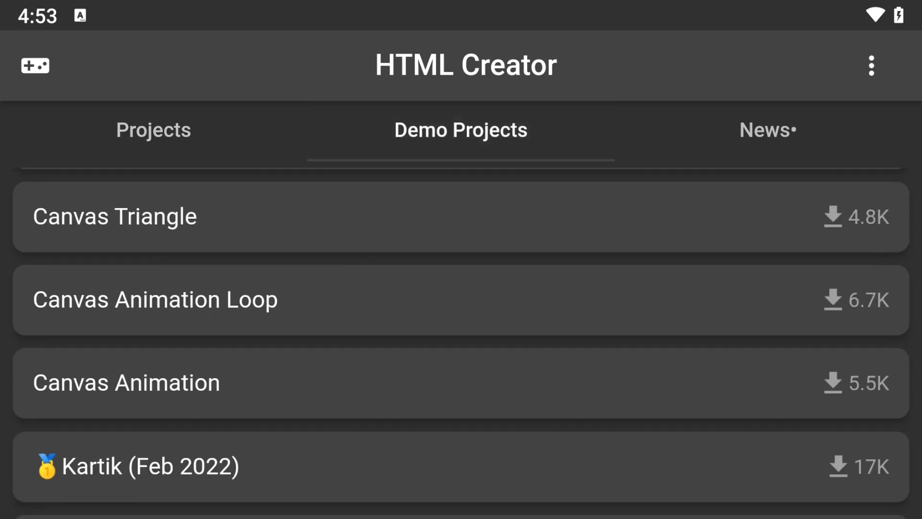
pyautogui.click(154, 300)
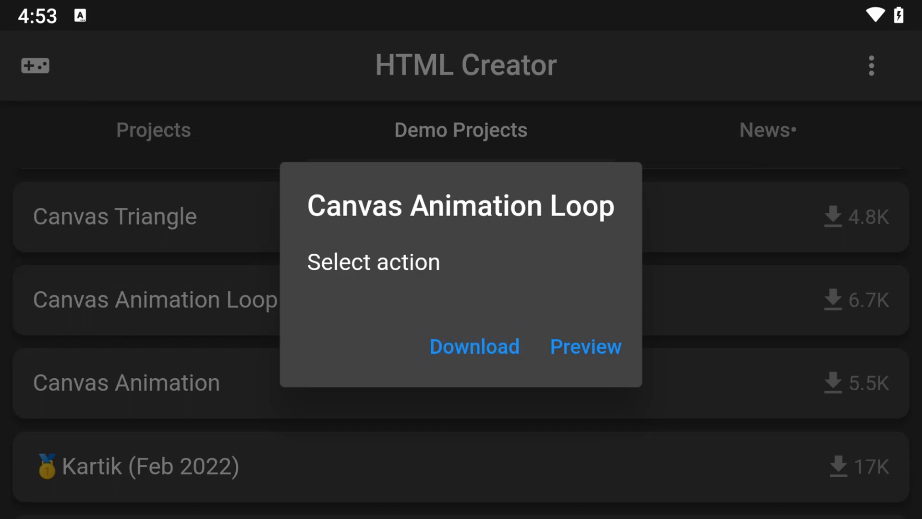
# View the Canvas Animation Loop demo's JavaScript code and return to the Projects list with Hello World
pyautogui.click(585, 345)
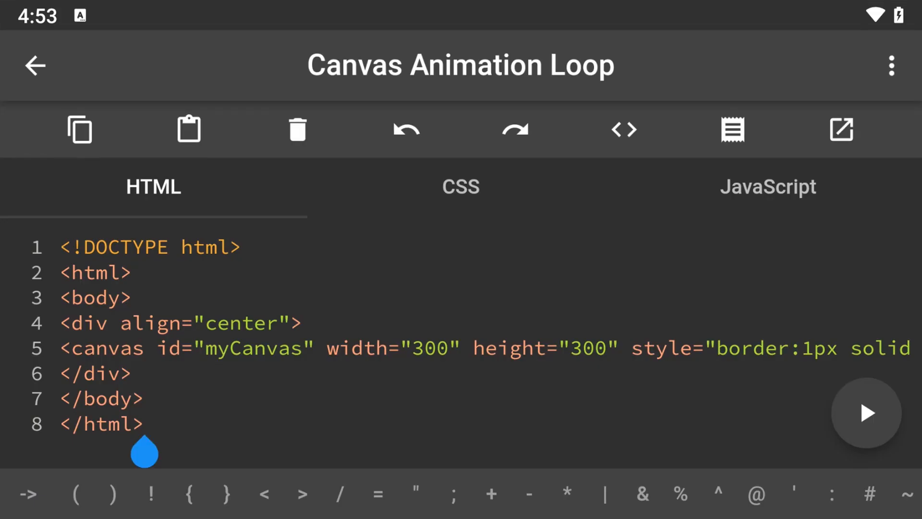
pyautogui.click(768, 187)
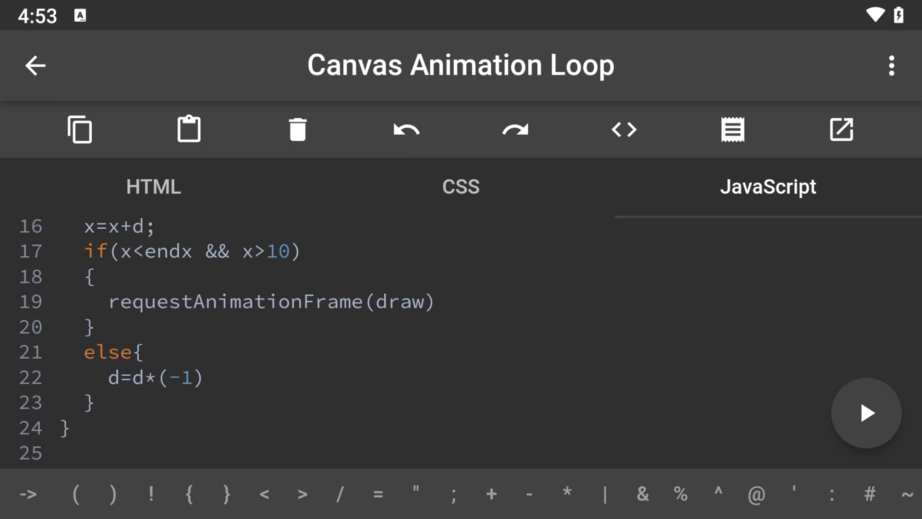
pyautogui.scroll(-3)
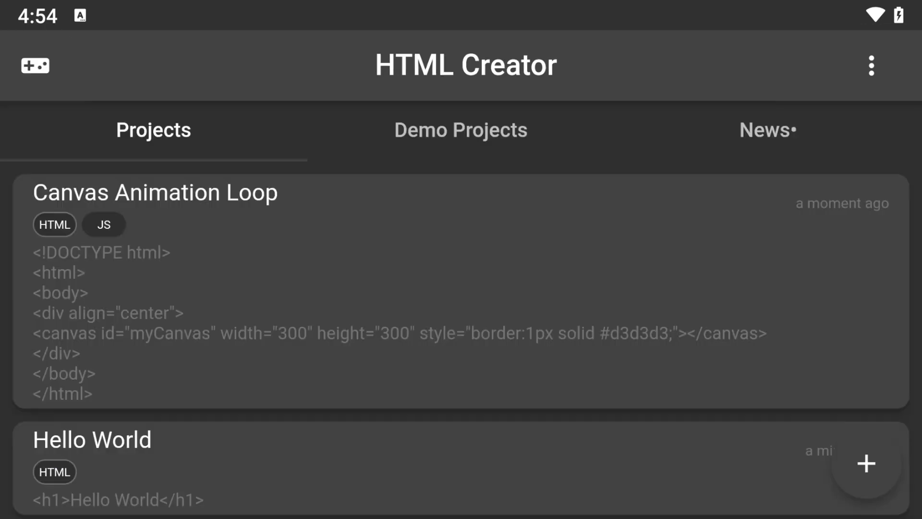
pyautogui.click(461, 130)
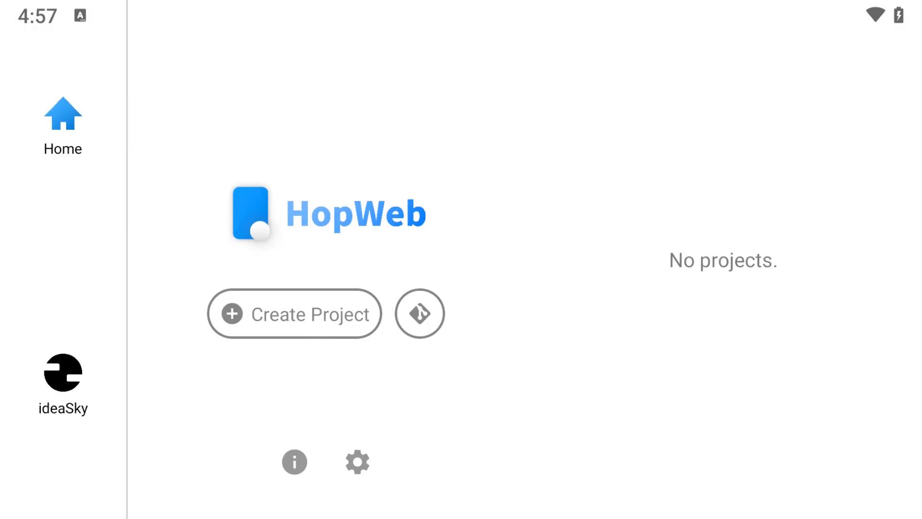
# Create a HopWeb website project named grand theft auto with the dark image as its icon
pyautogui.click(294, 313)
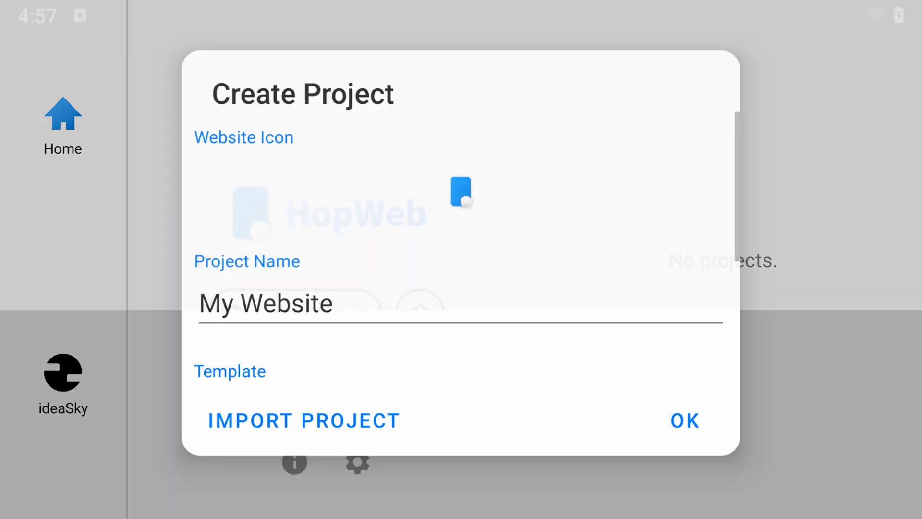
pyautogui.write('grra')
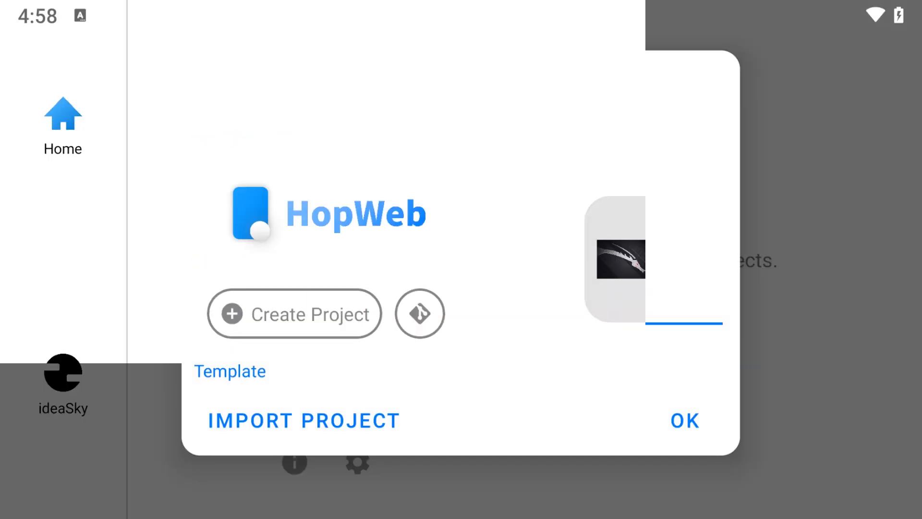
pyautogui.click(684, 420)
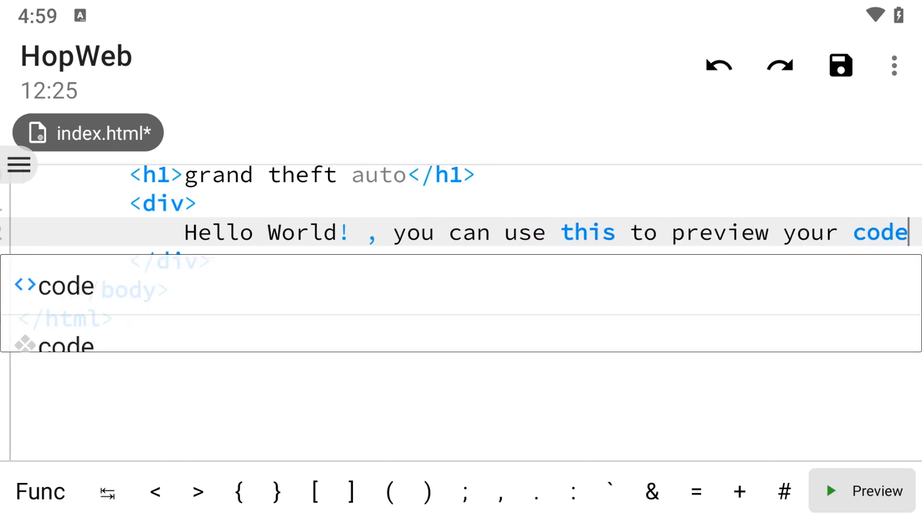
# Preview the edited index.html, show the project's files with favicon.jpg, and start adding a new item
pyautogui.click(876, 491)
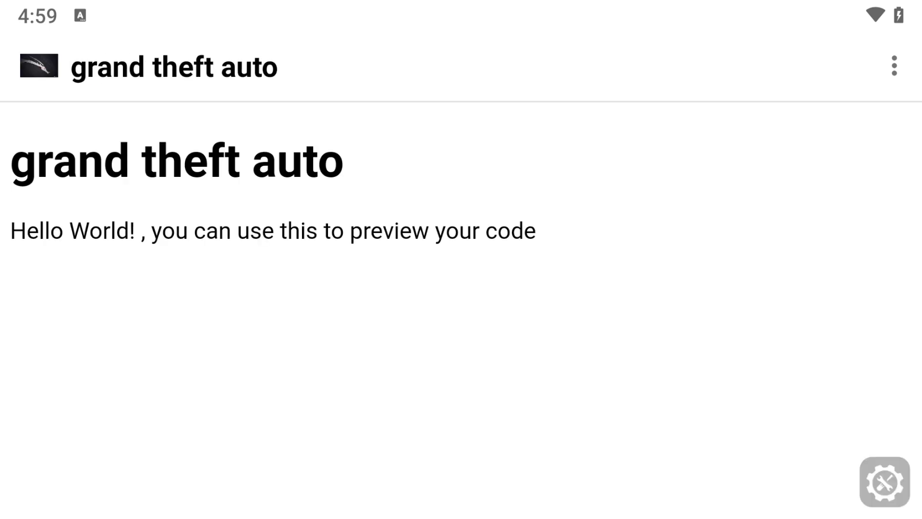
pyautogui.click(894, 65)
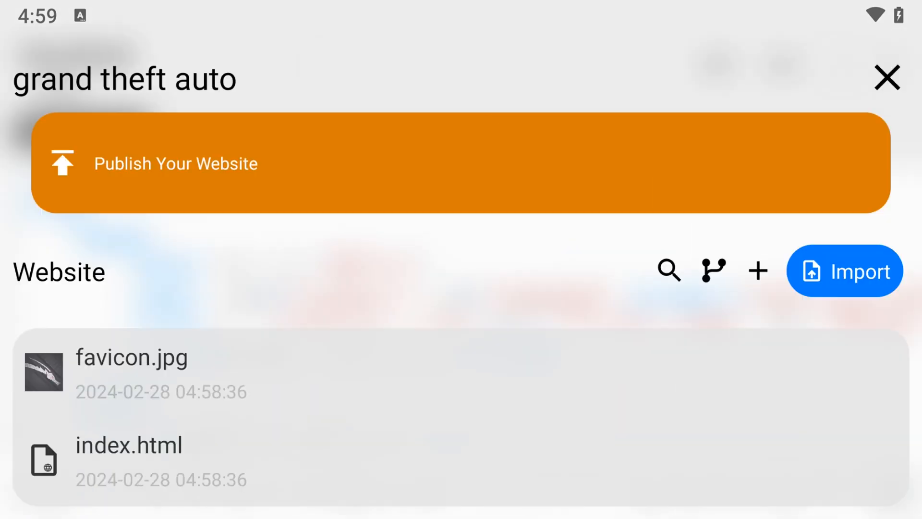
pyautogui.click(758, 271)
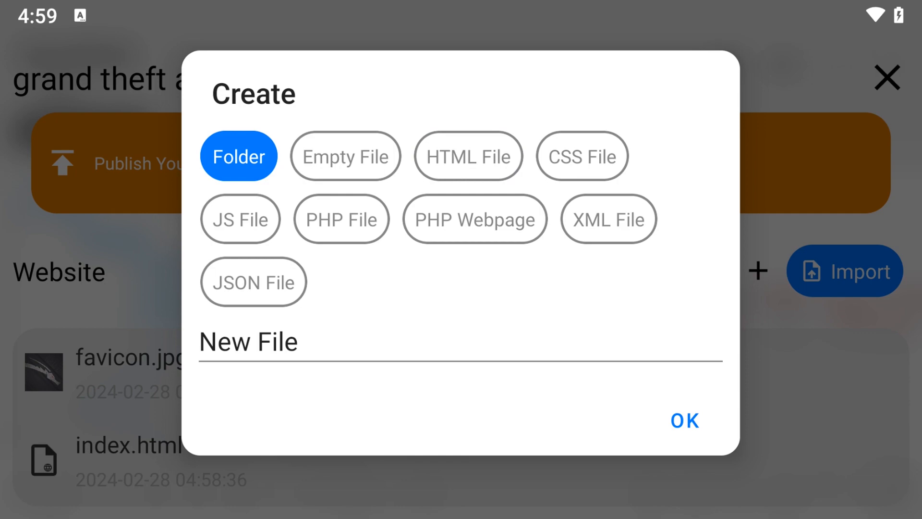
pyautogui.click(474, 219)
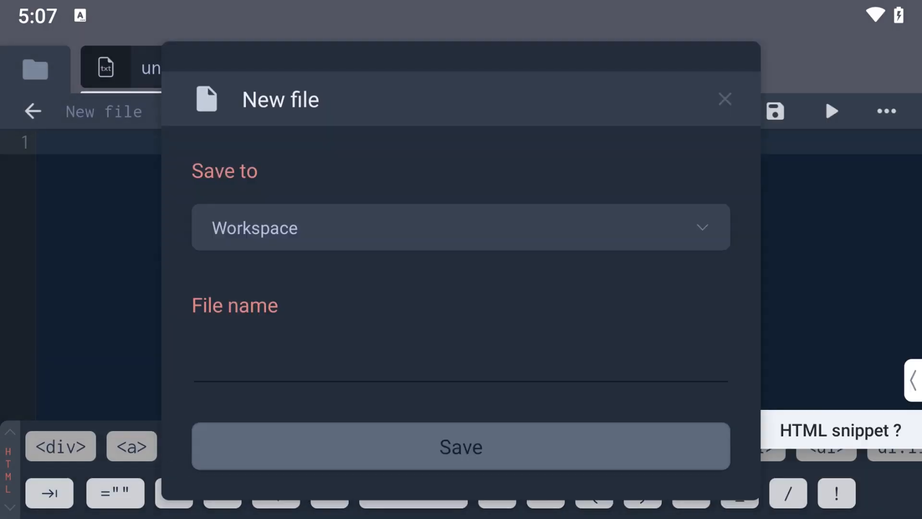
# Save an empty index.html to the TrebEdit workspace, then view a site in Spck Editor's emulator and footer code
pyautogui.click(460, 446)
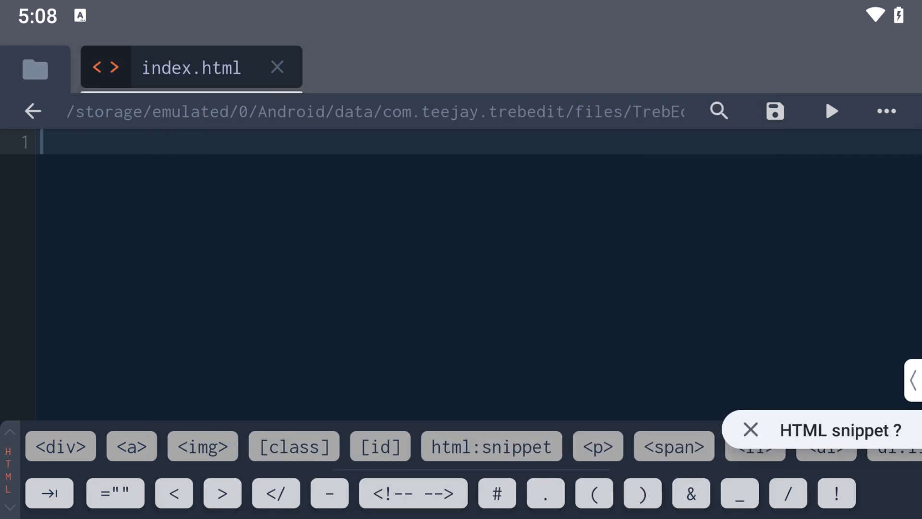
pyautogui.click(832, 112)
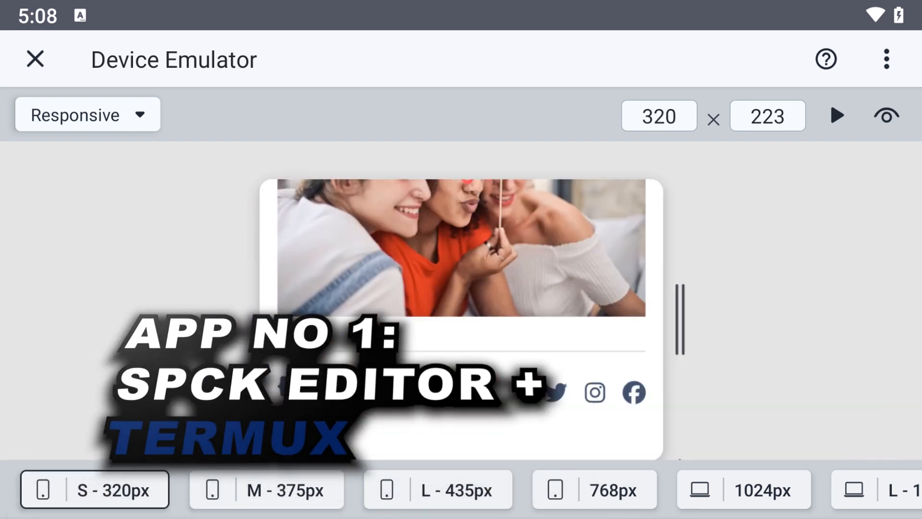
pyautogui.click(742, 489)
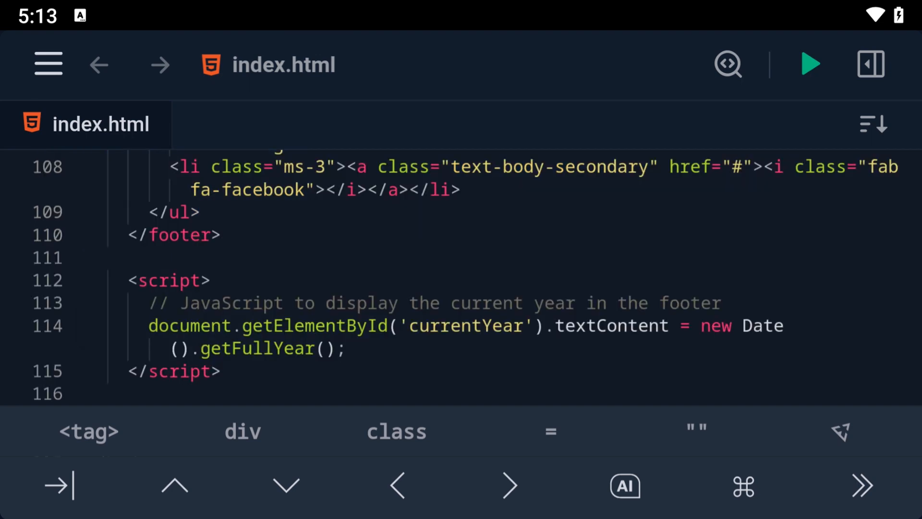
pyautogui.click(810, 63)
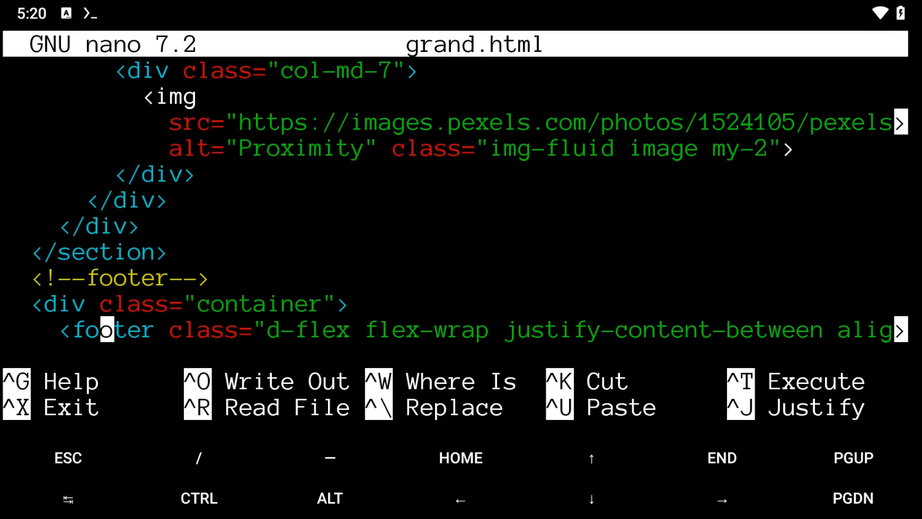
# Leave nano and run pkg install in Termux, confirming the 41-package download with y
pyautogui.scroll(-3)
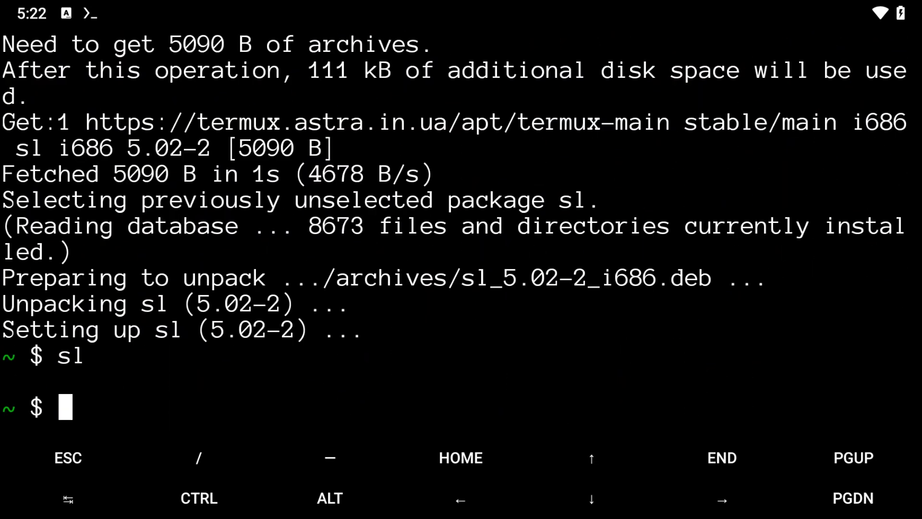
pyautogui.write('pkg instal')
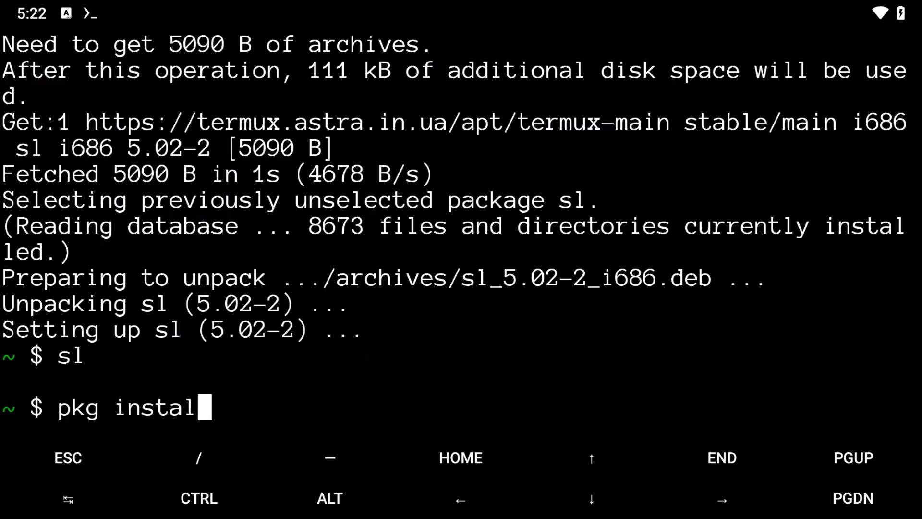
pyautogui.press('Enter')
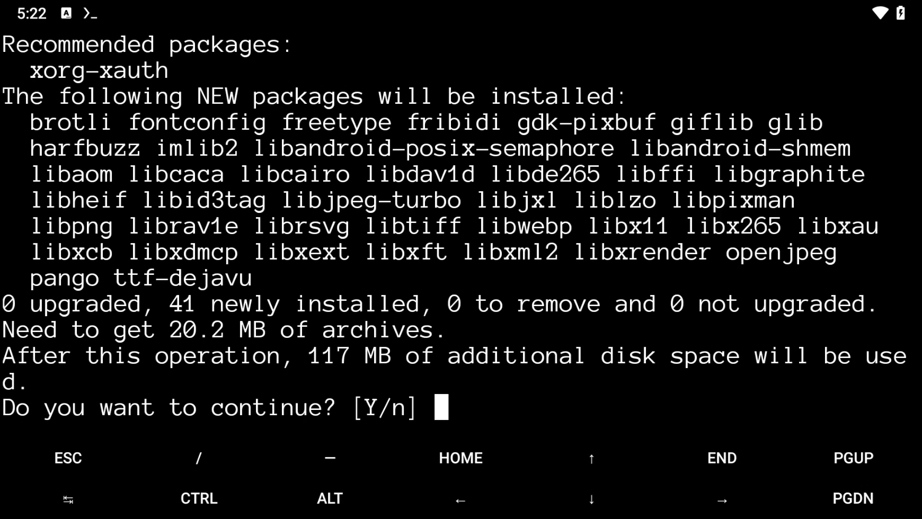
pyautogui.write('y')
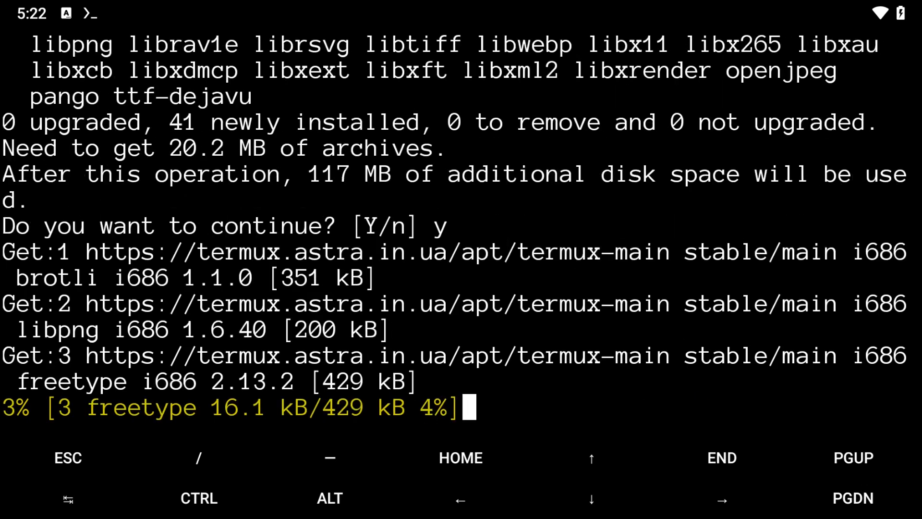